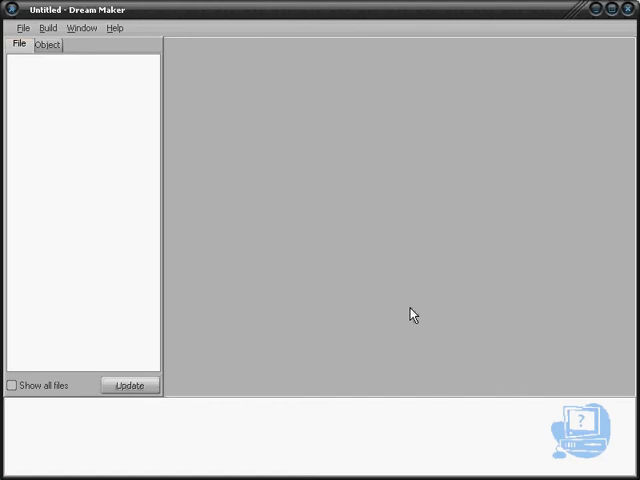
{"action": "mouse_move", "coordinate": [380, 80]}
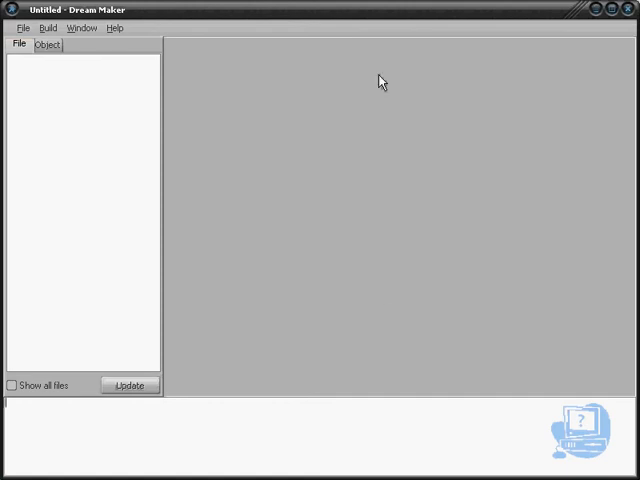
{"action": "mouse_move", "coordinate": [152, 114]}
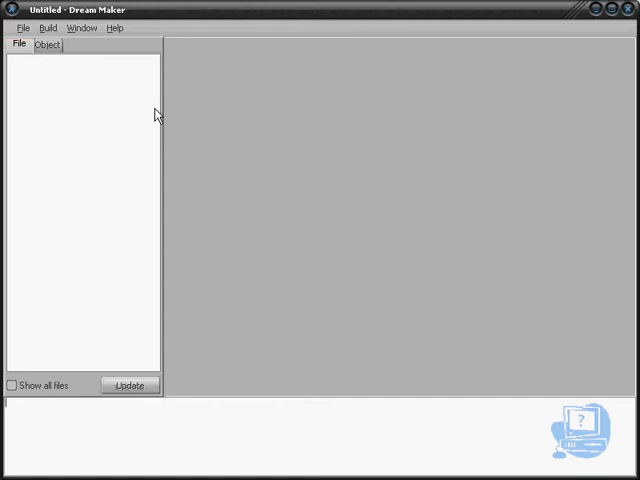
{"action": "mouse_move", "coordinate": [80, 154]}
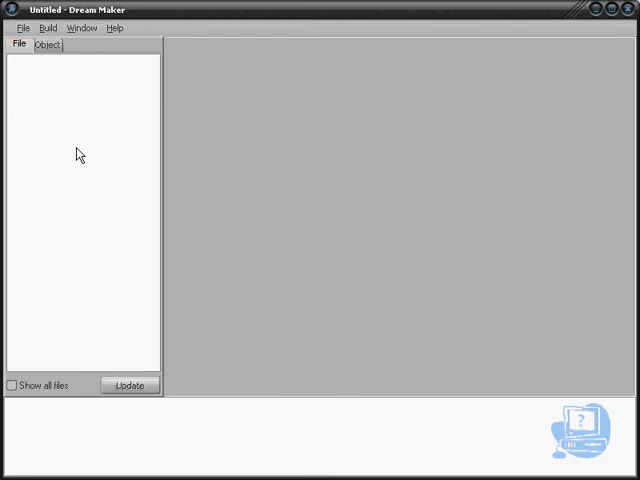
{"action": "mouse_move", "coordinate": [104, 276]}
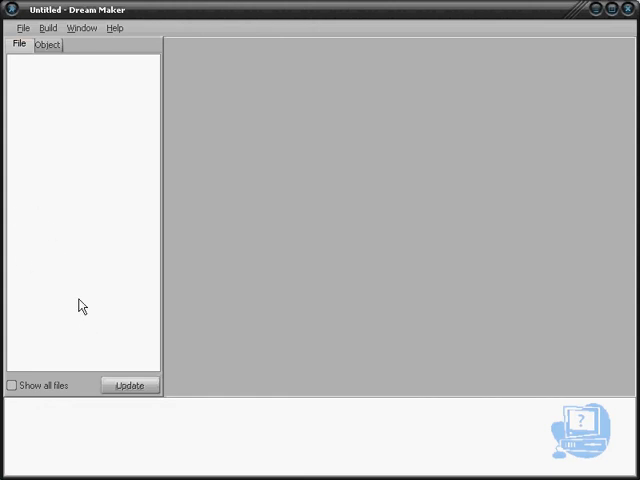
{"action": "mouse_move", "coordinate": [76, 238]}
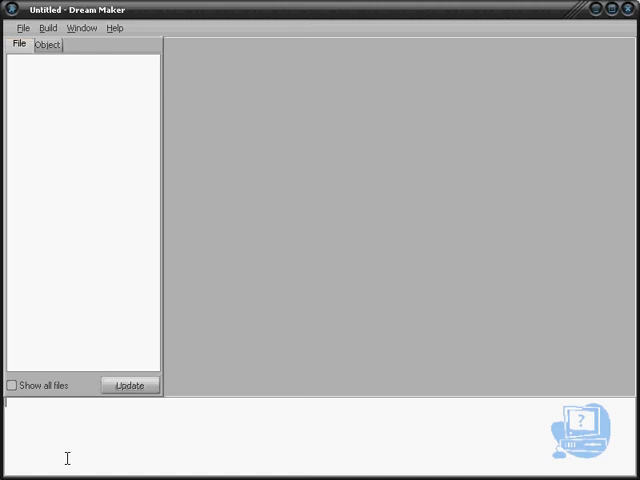
{"action": "mouse_move", "coordinate": [56, 436]}
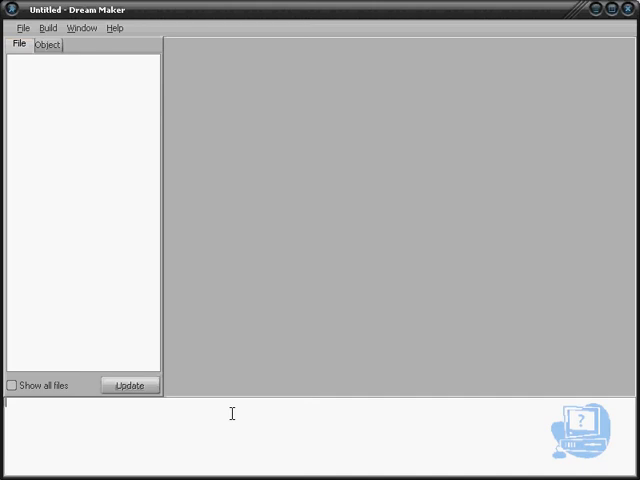
{"action": "mouse_move", "coordinate": [268, 176]}
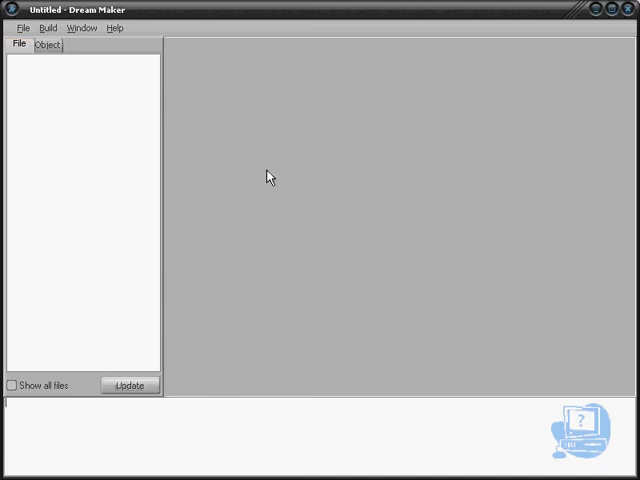
{"action": "mouse_move", "coordinate": [340, 304]}
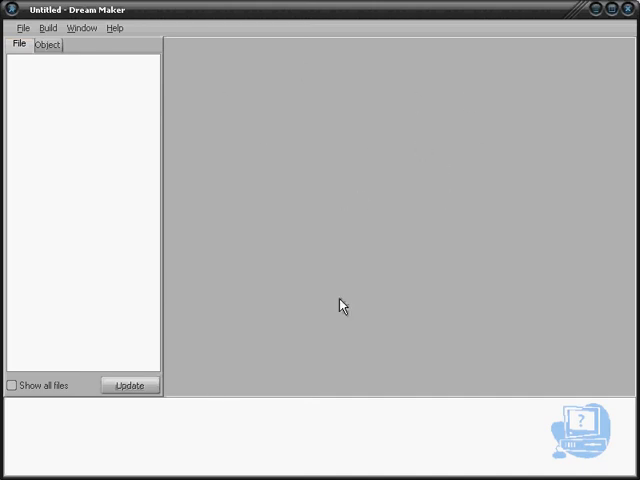
{"action": "mouse_move", "coordinate": [358, 286]}
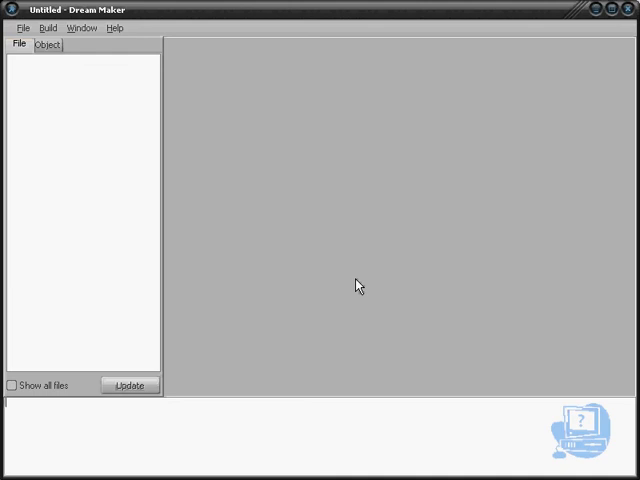
{"action": "mouse_move", "coordinate": [50, 108]}
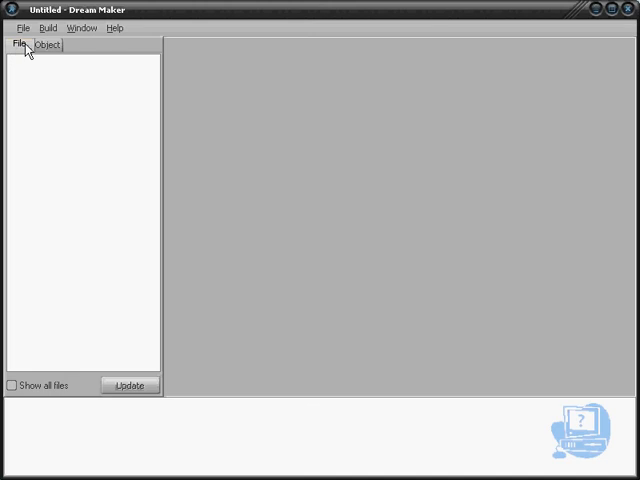
Switch between the File and Object tree views, ending on the File tree.
{"action": "left_click", "coordinate": [48, 44]}
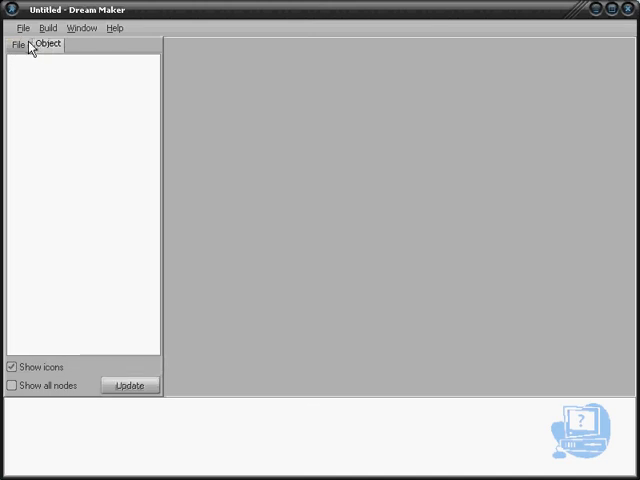
{"action": "left_click", "coordinate": [18, 46]}
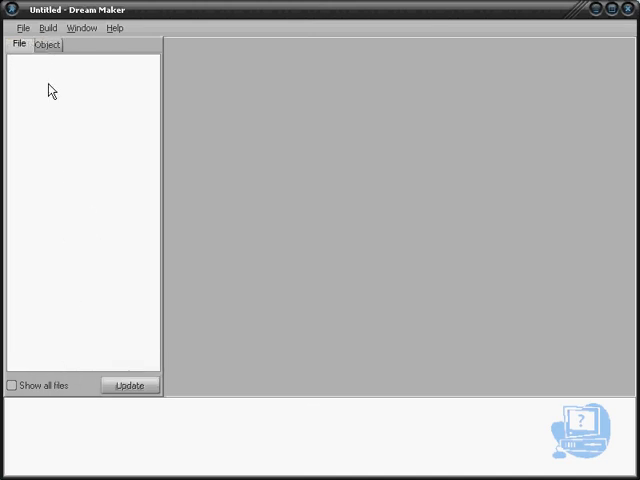
{"action": "left_click", "coordinate": [48, 44]}
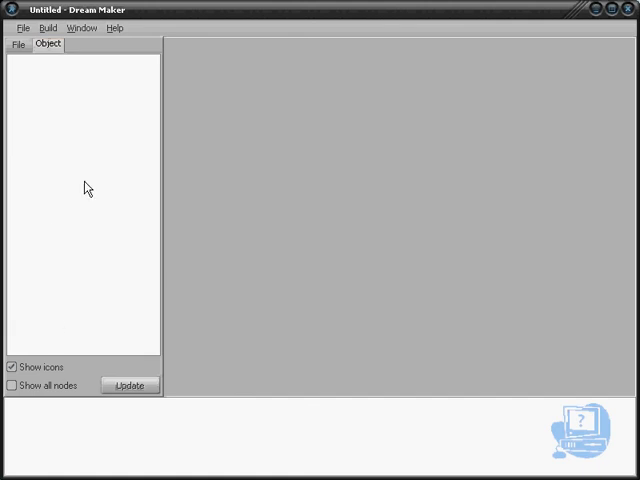
{"action": "mouse_move", "coordinate": [32, 196]}
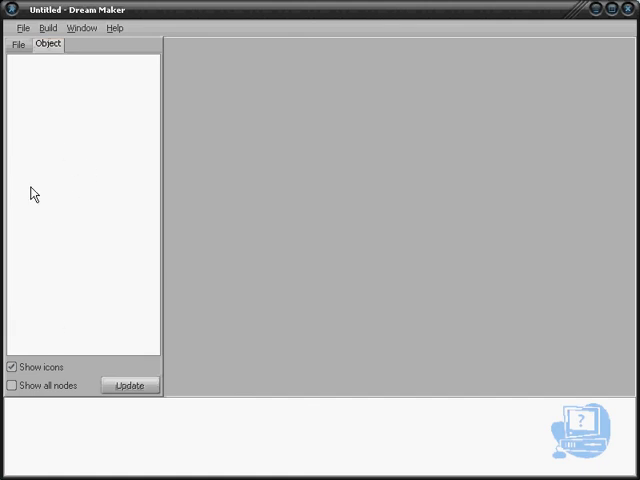
{"action": "mouse_move", "coordinate": [40, 192]}
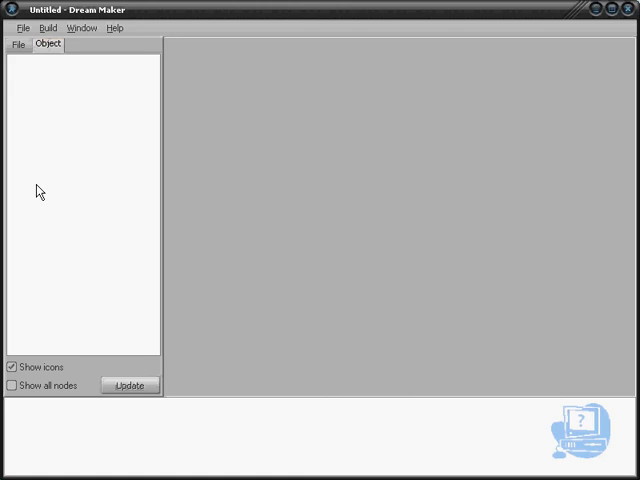
{"action": "mouse_move", "coordinate": [50, 216]}
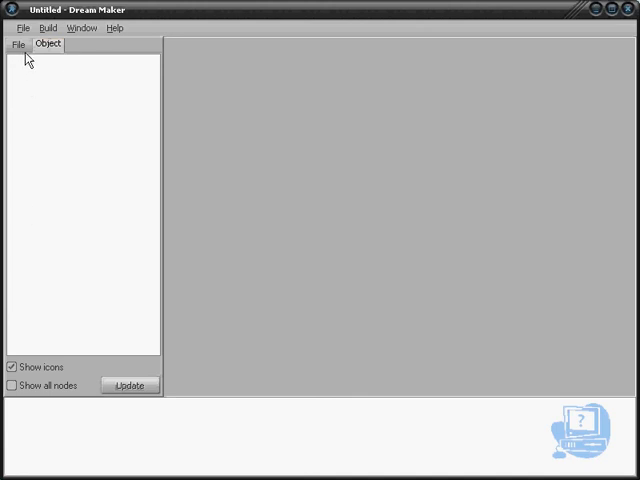
{"action": "left_click", "coordinate": [16, 44]}
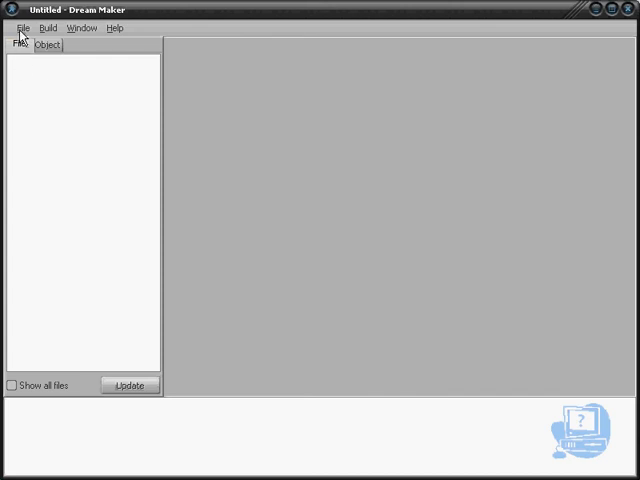
Browse the File menu's environment commands, then bring up the Help menu options.
{"action": "left_click", "coordinate": [24, 28]}
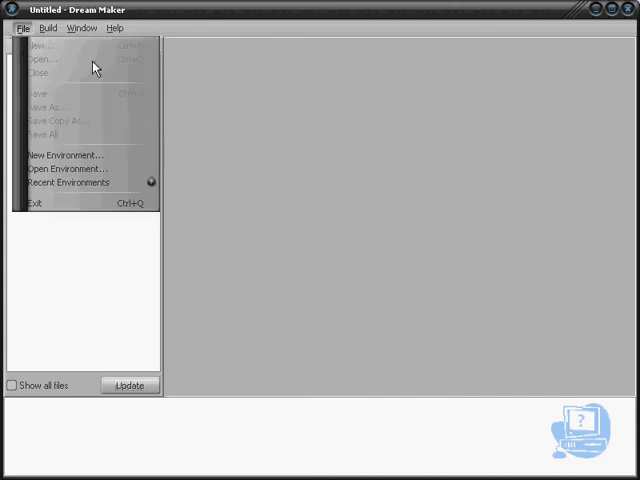
{"action": "mouse_move", "coordinate": [98, 154]}
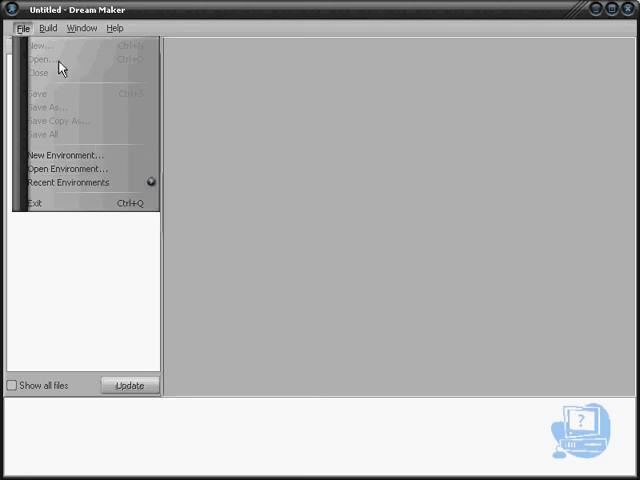
{"action": "left_click", "coordinate": [48, 28]}
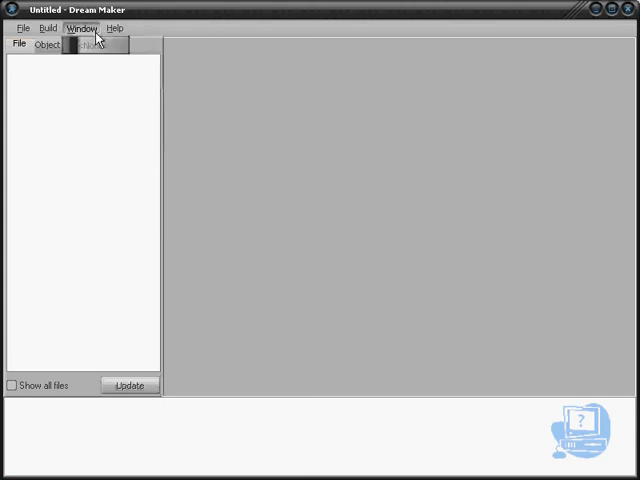
{"action": "left_click", "coordinate": [116, 20]}
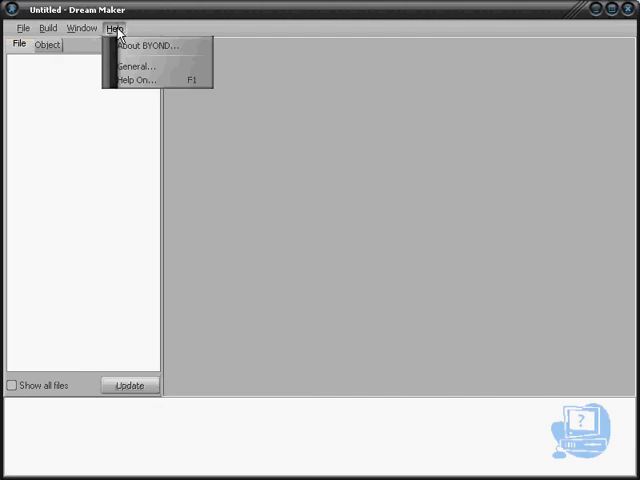
{"action": "mouse_move", "coordinate": [150, 72]}
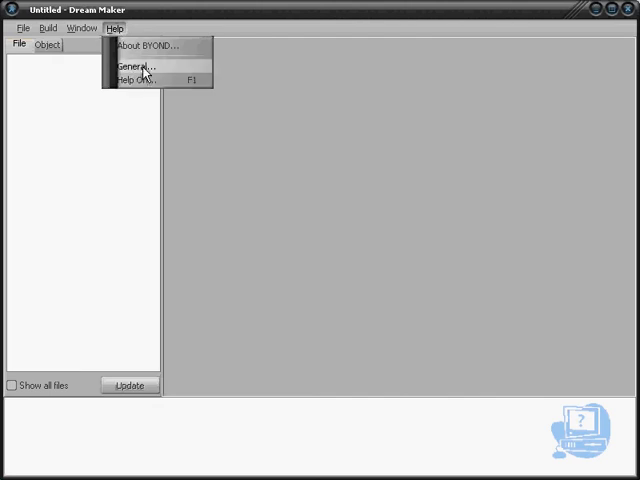
{"action": "mouse_move", "coordinate": [150, 56]}
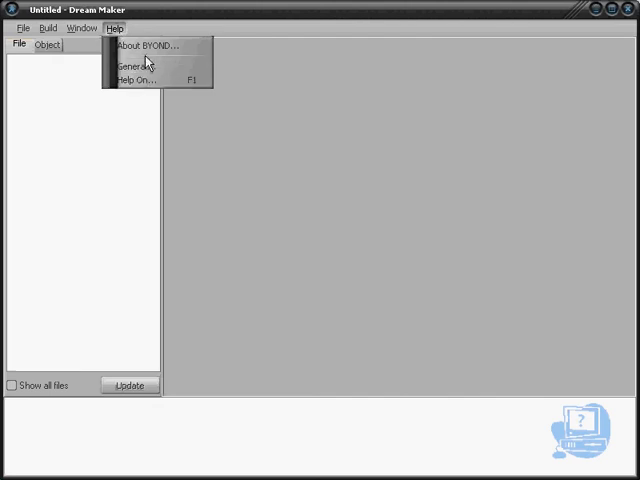